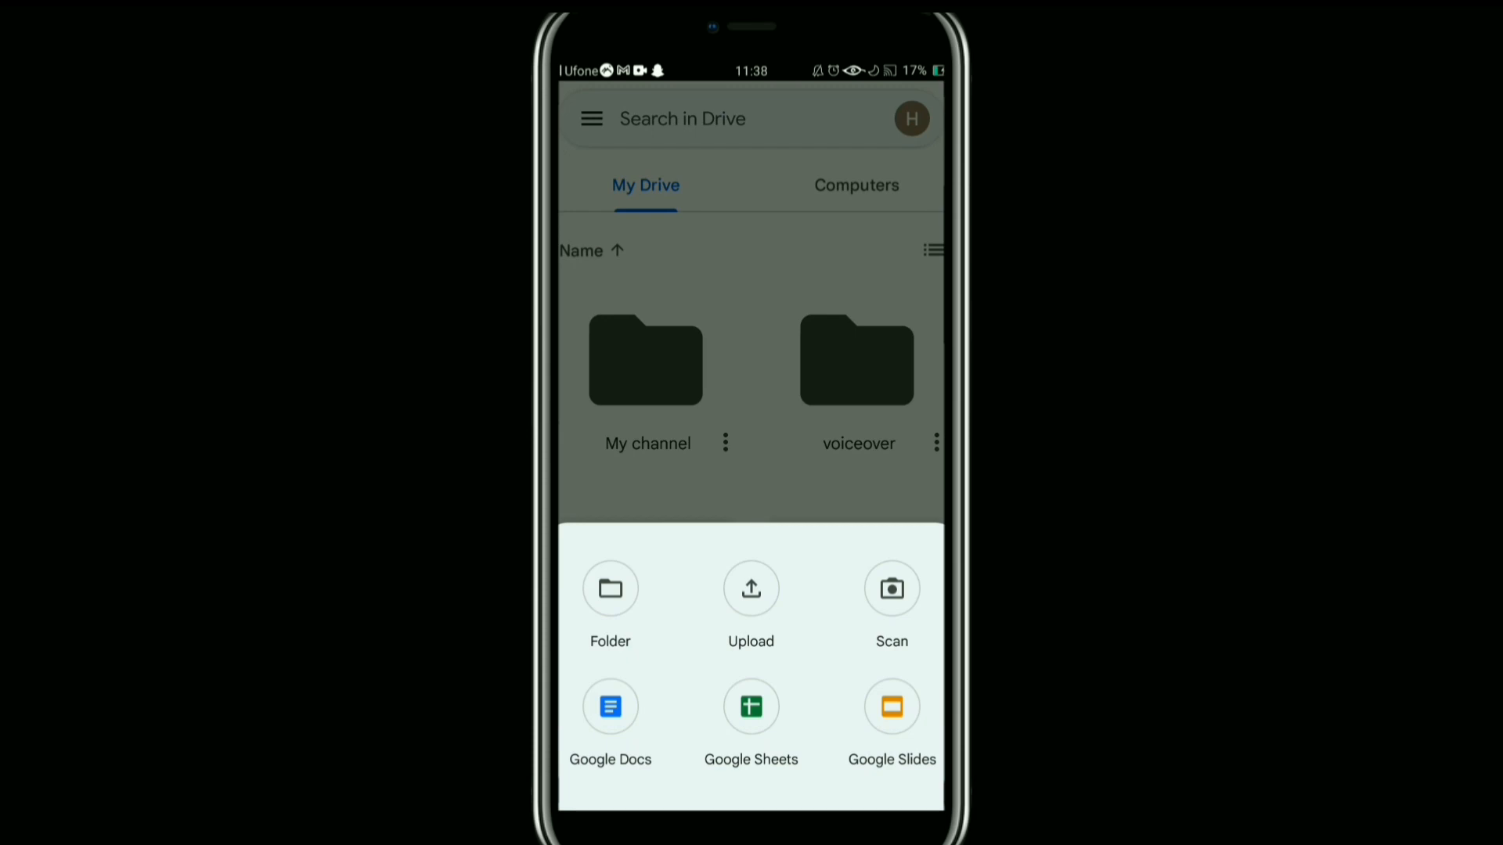
Create a new folder named 'My pics' in My Drive
left_click(609, 587)
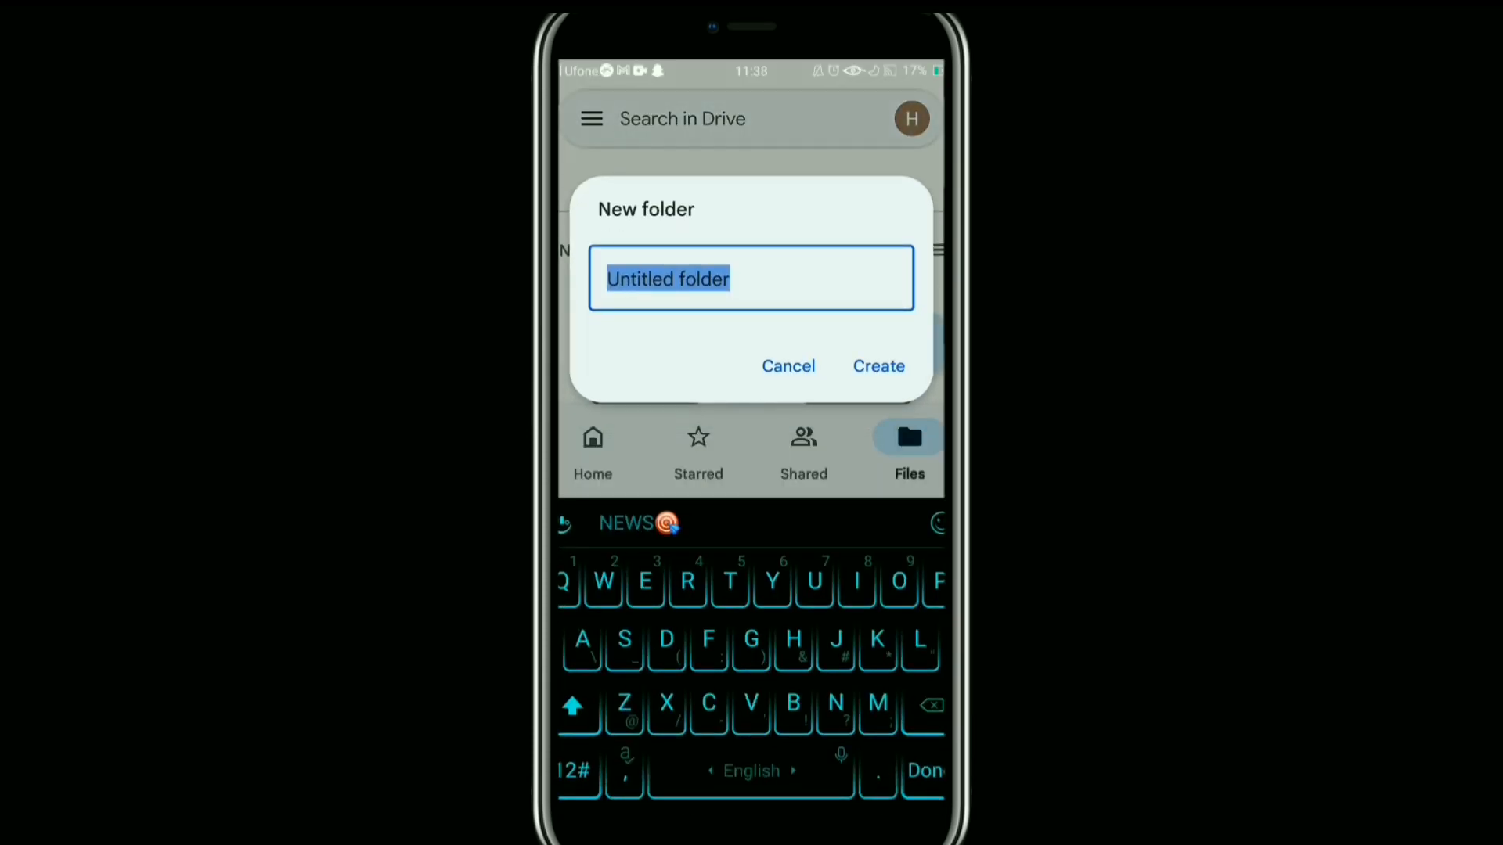
left_click(919, 623)
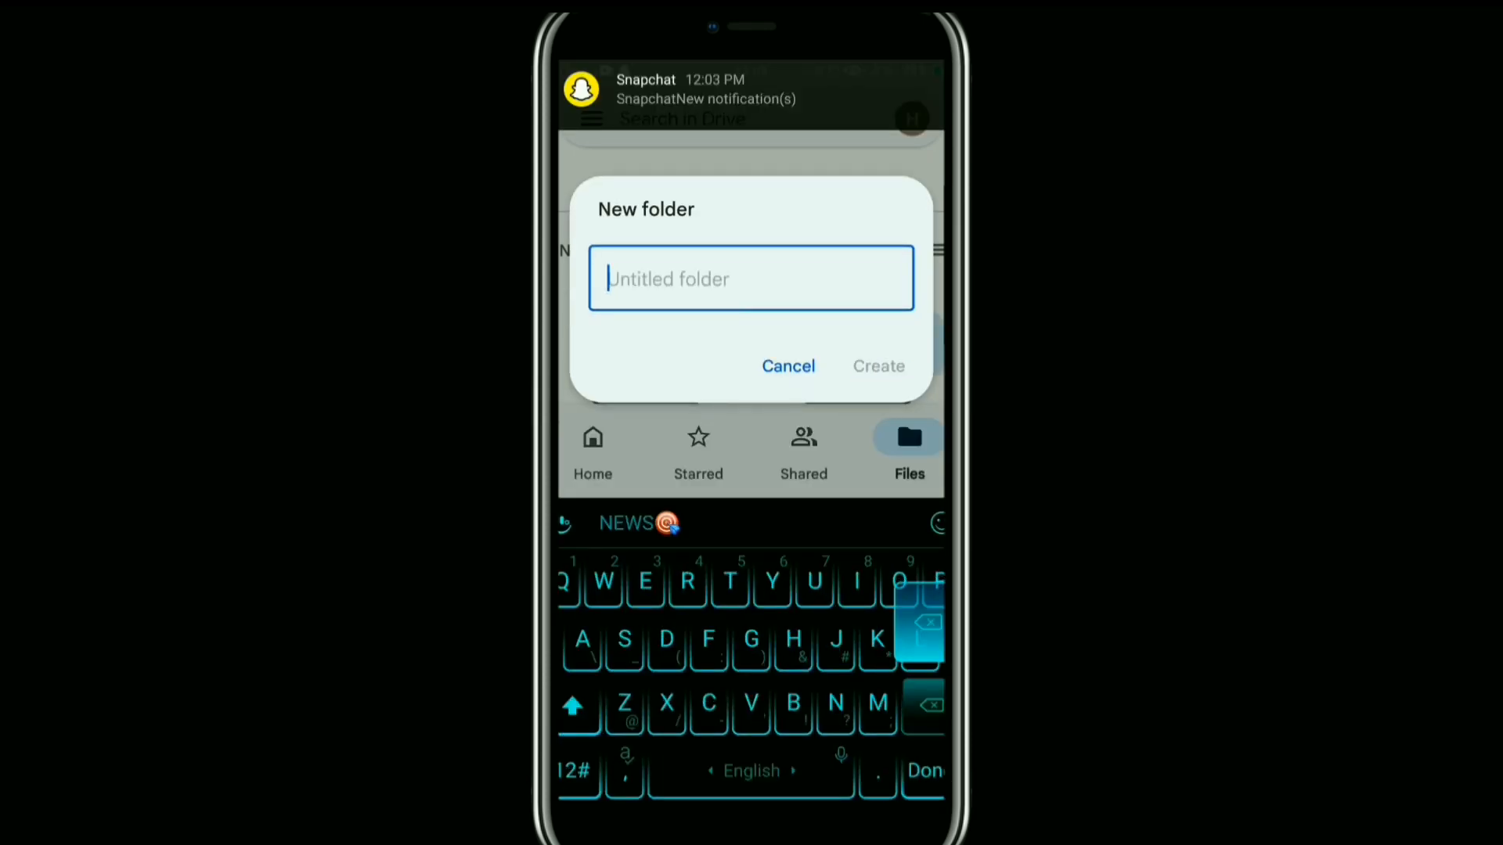
type("My pics")
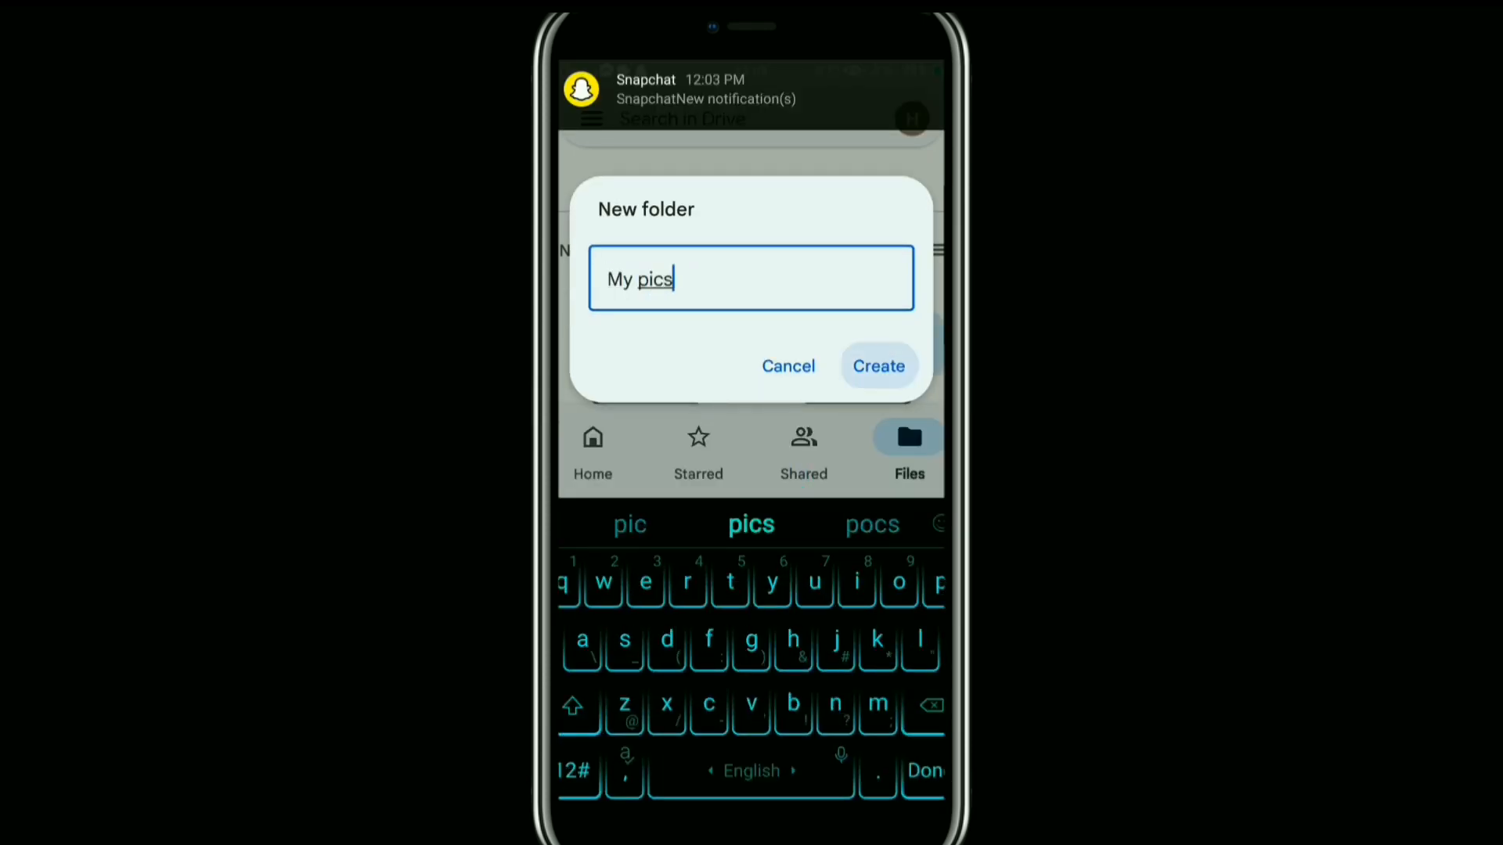
left_click(877, 365)
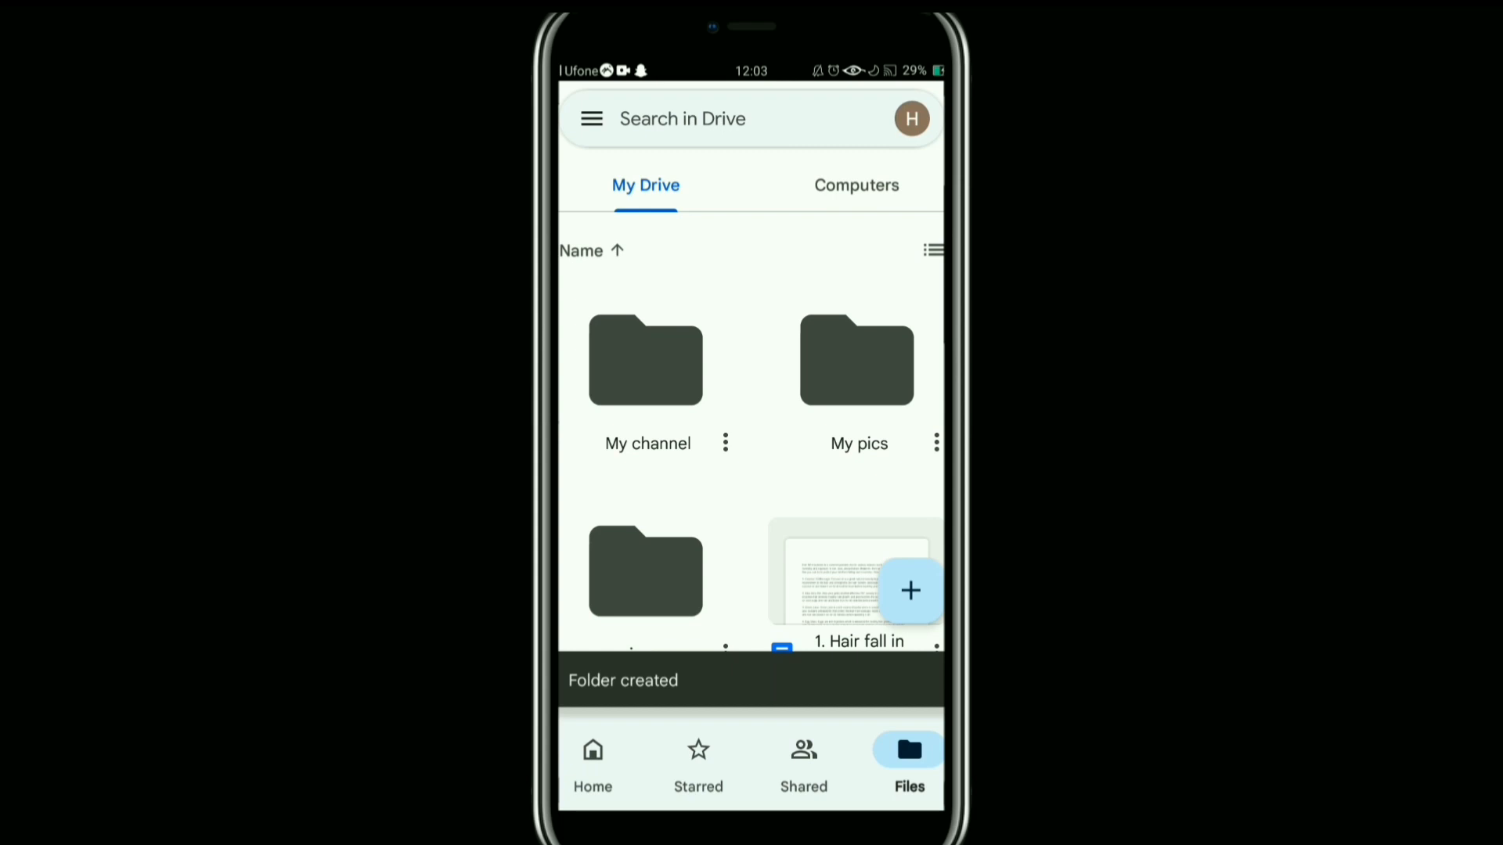
Upload photos into the empty My pics folder and bring up its folder options
left_click(856, 360)
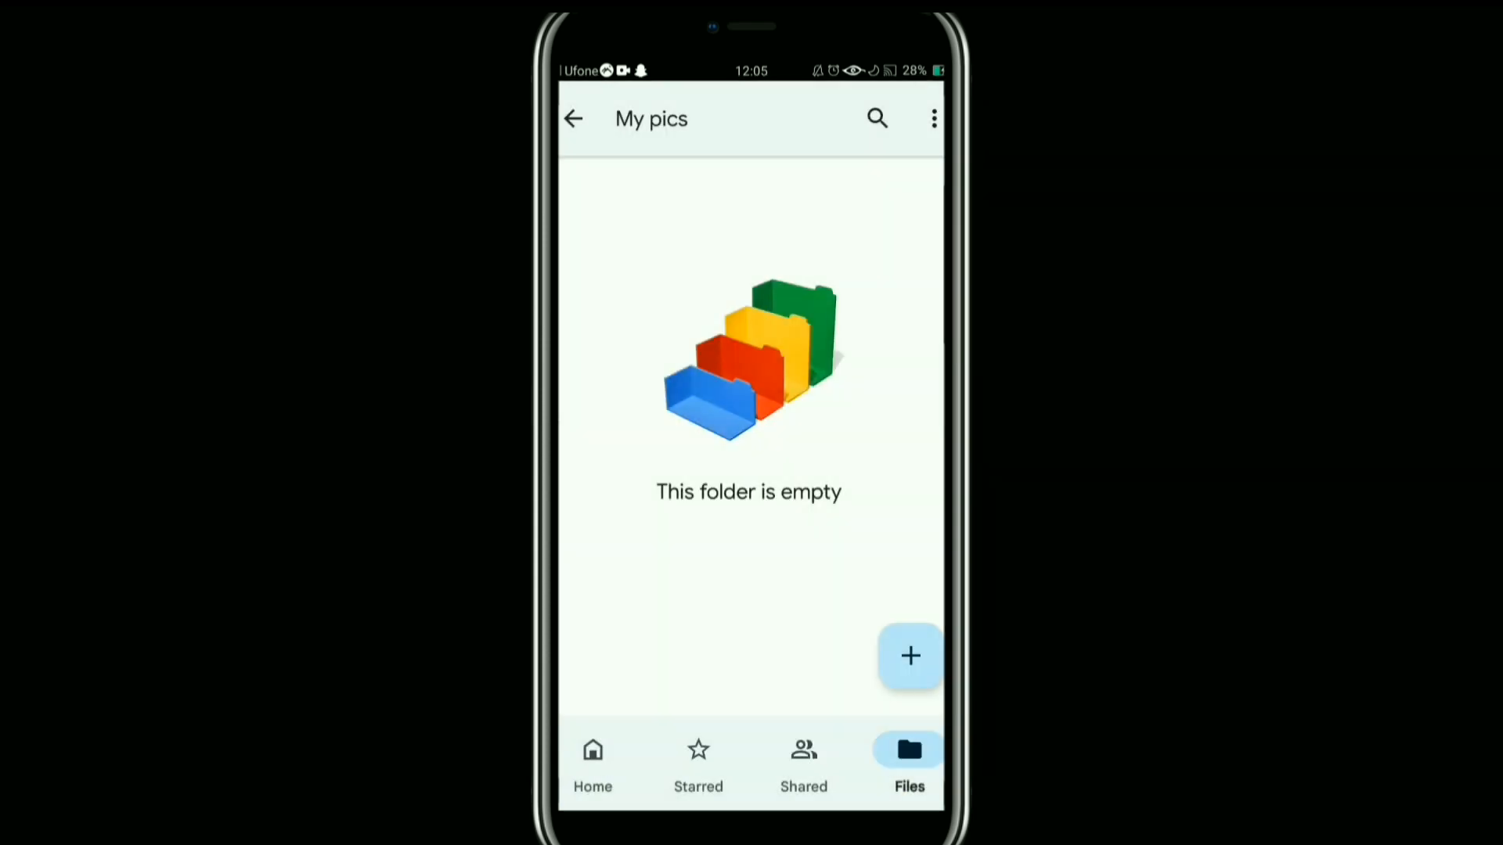
left_click(908, 656)
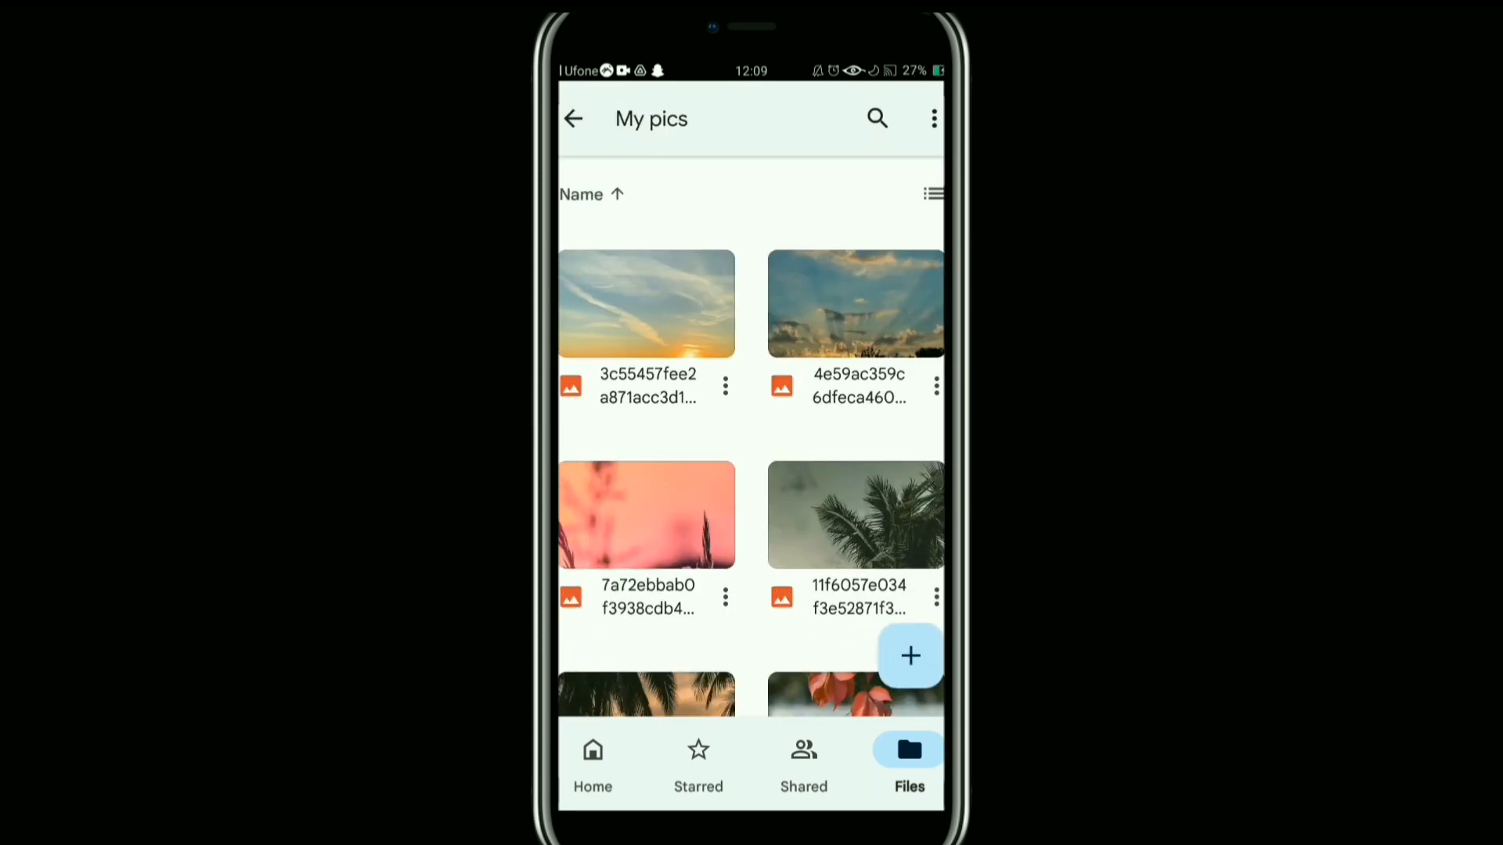
left_click(933, 118)
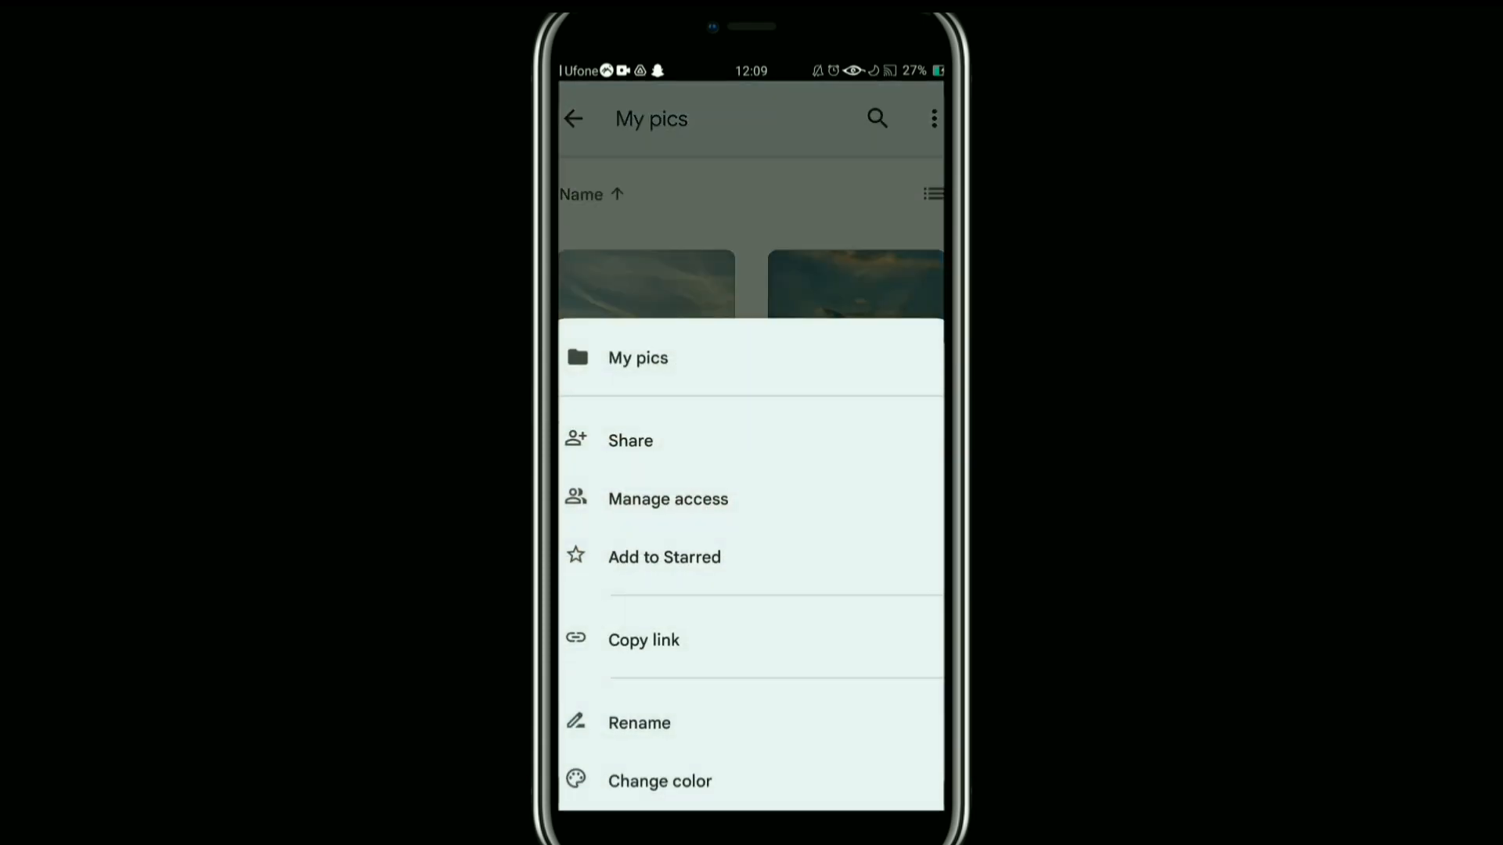
Start sharing My pics and reach its Manage access settings, currently restricted and not shared
left_click(631, 440)
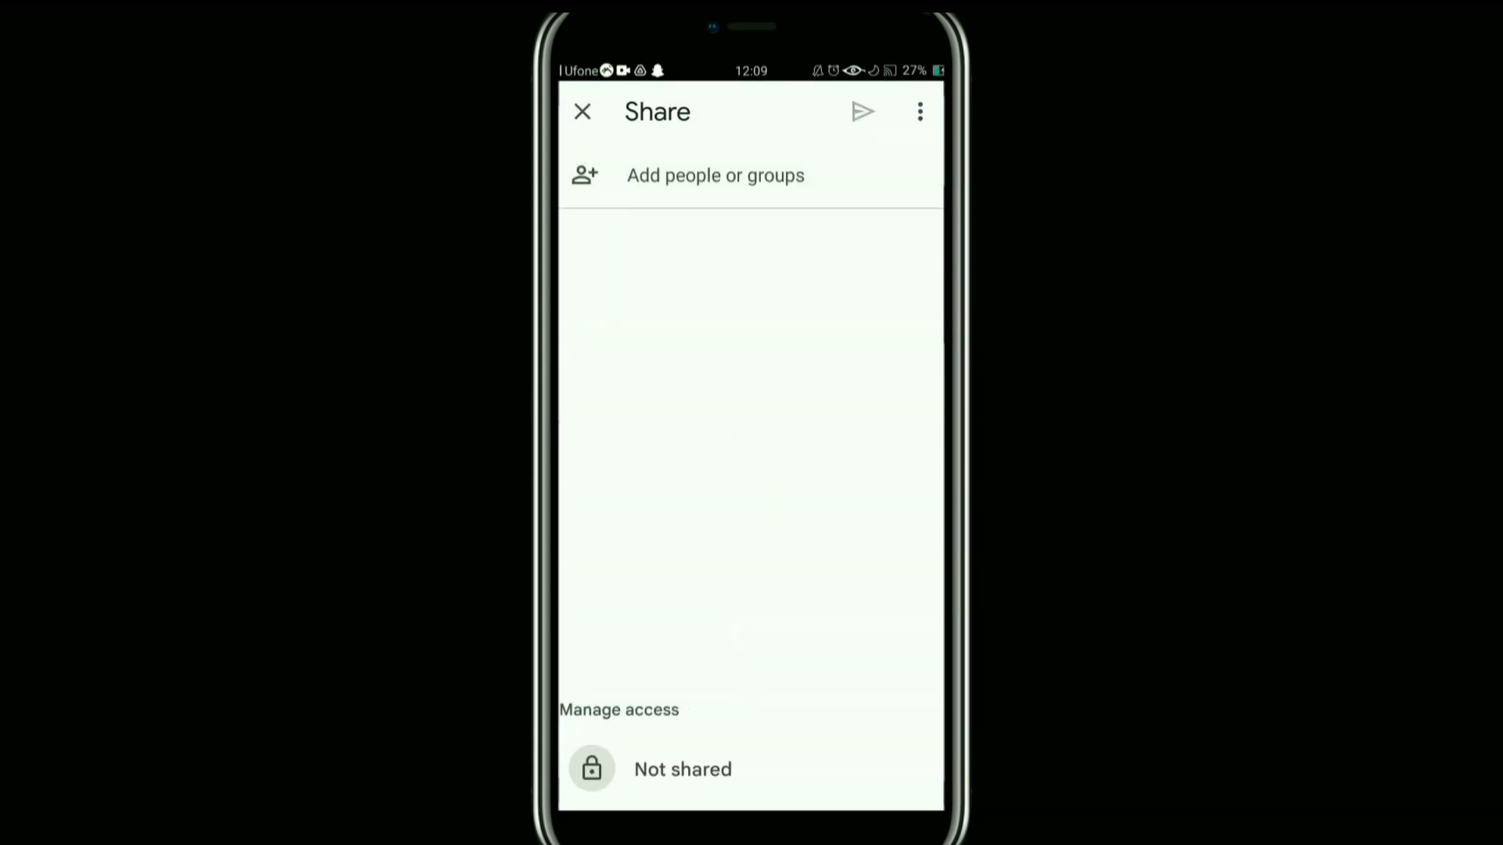
left_click(714, 174)
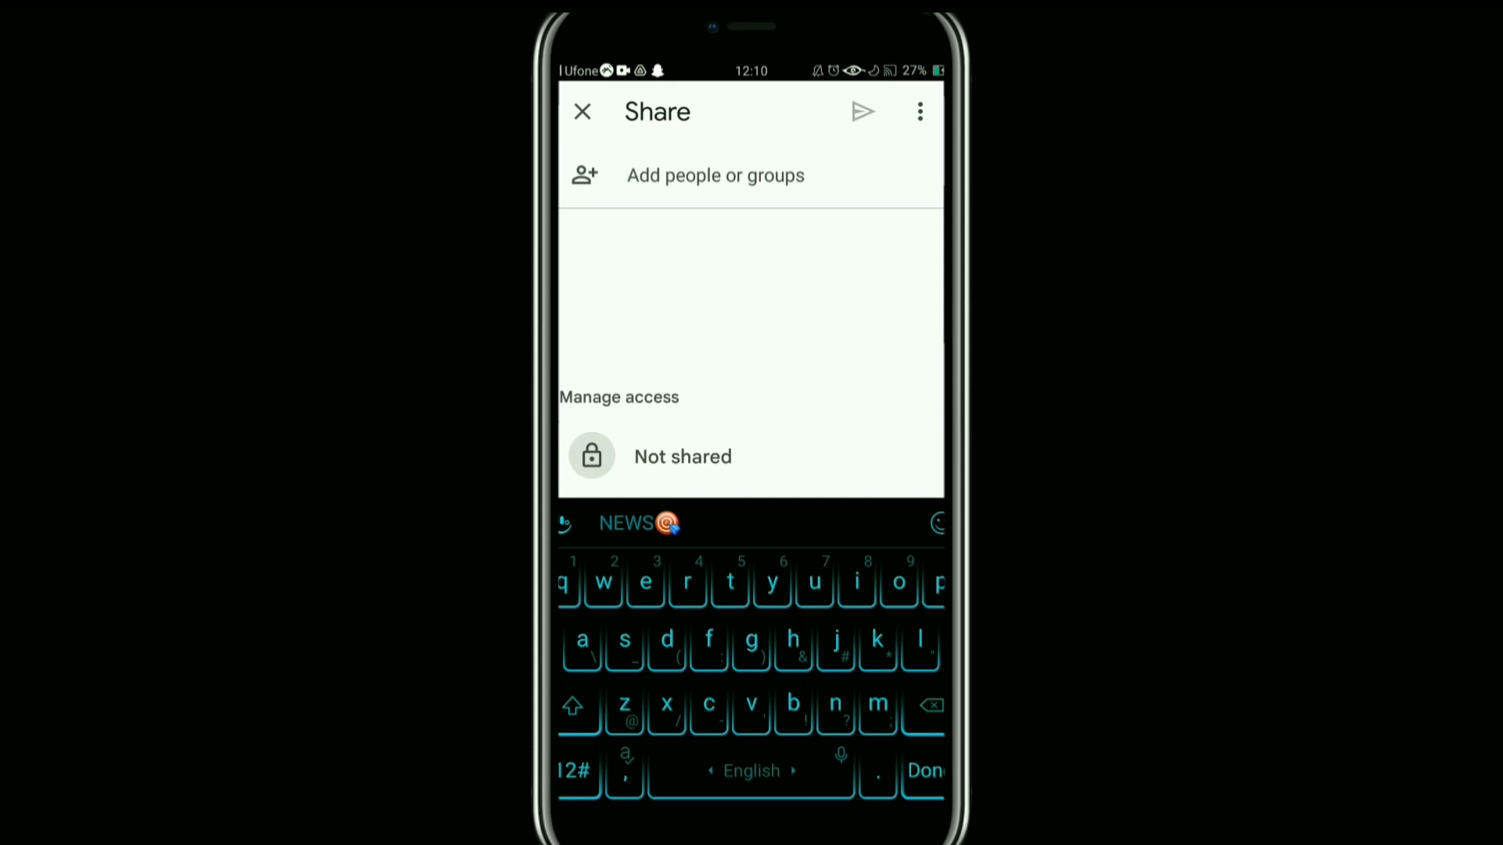
left_click(683, 455)
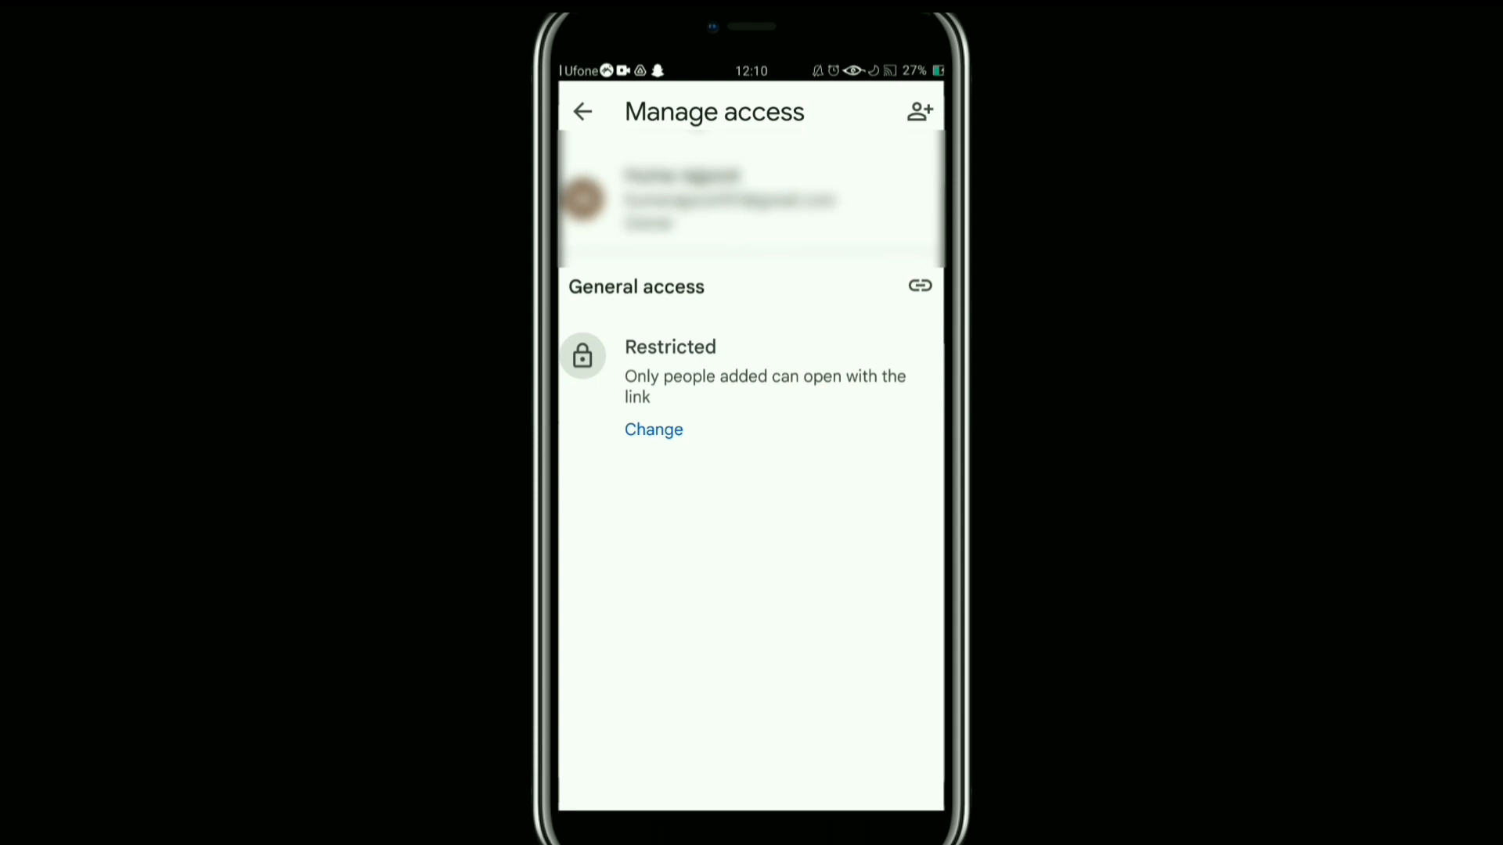
Set general access to Anyone with the link, copy the share link, and return to the photos
left_click(654, 429)
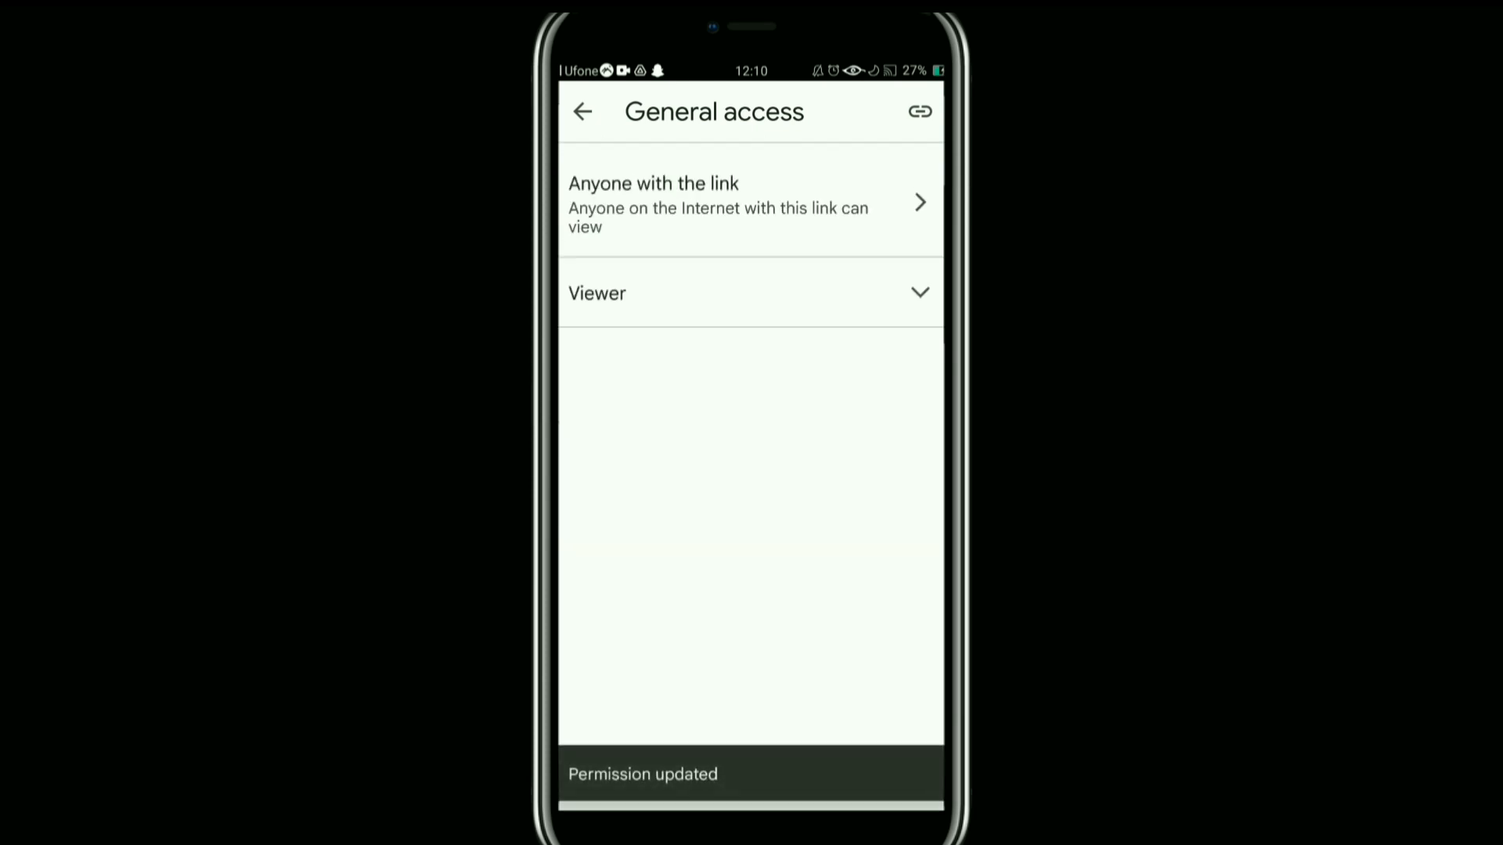
left_click(919, 111)
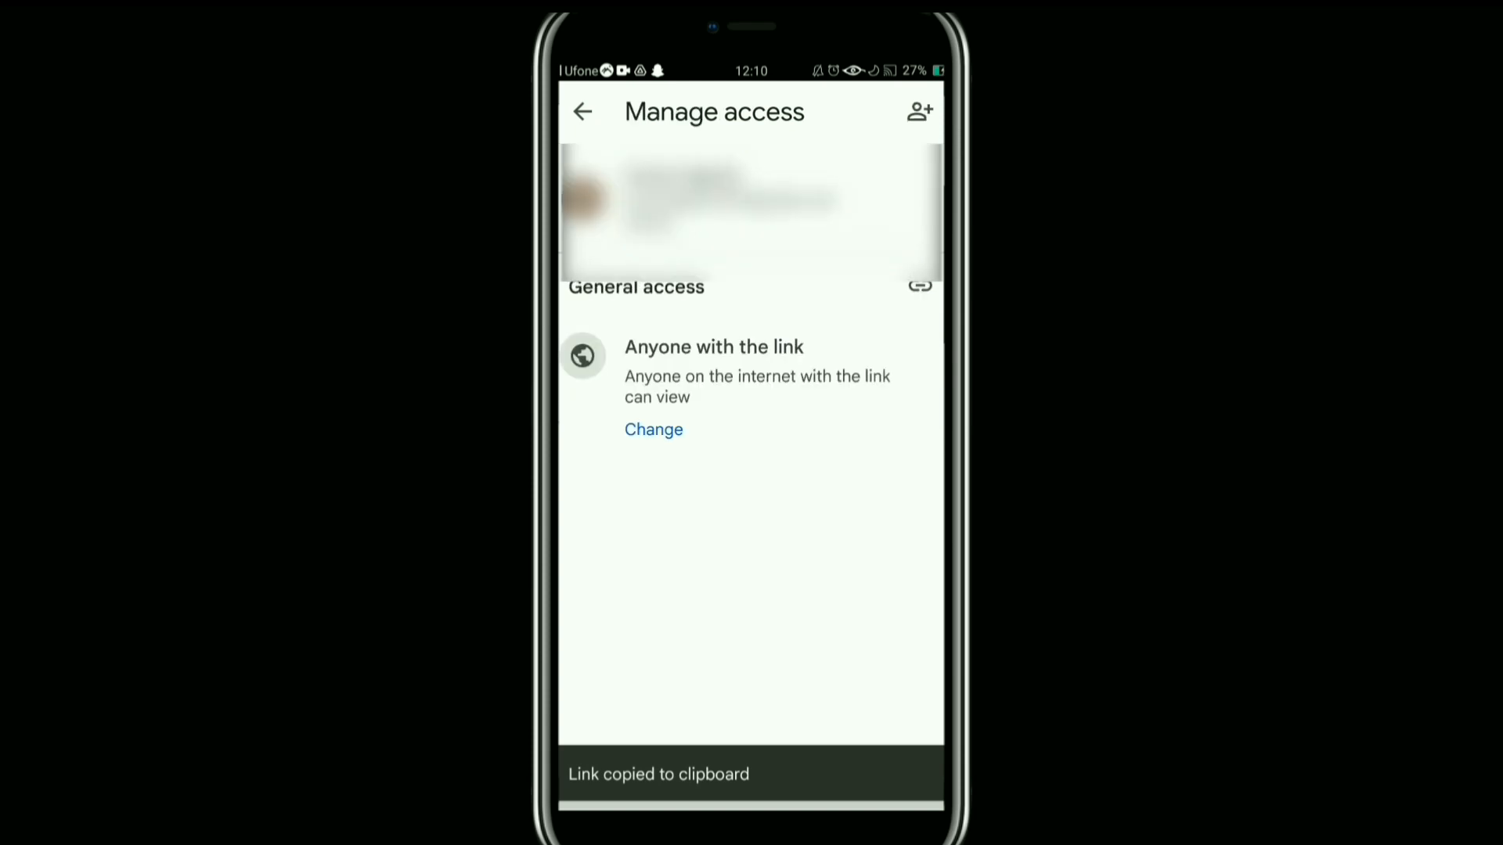
left_click(582, 111)
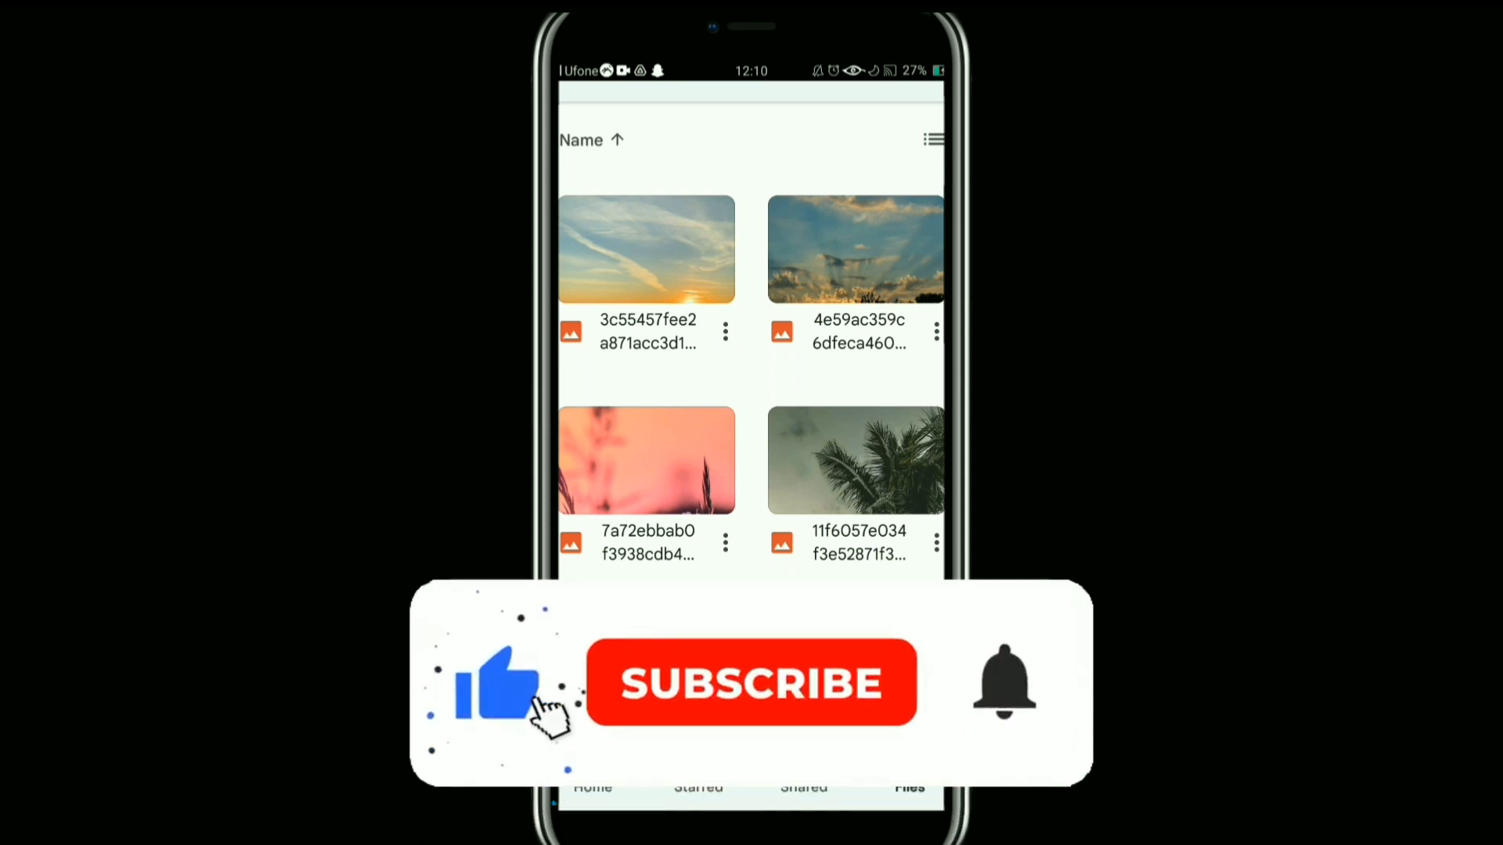
left_click(753, 683)
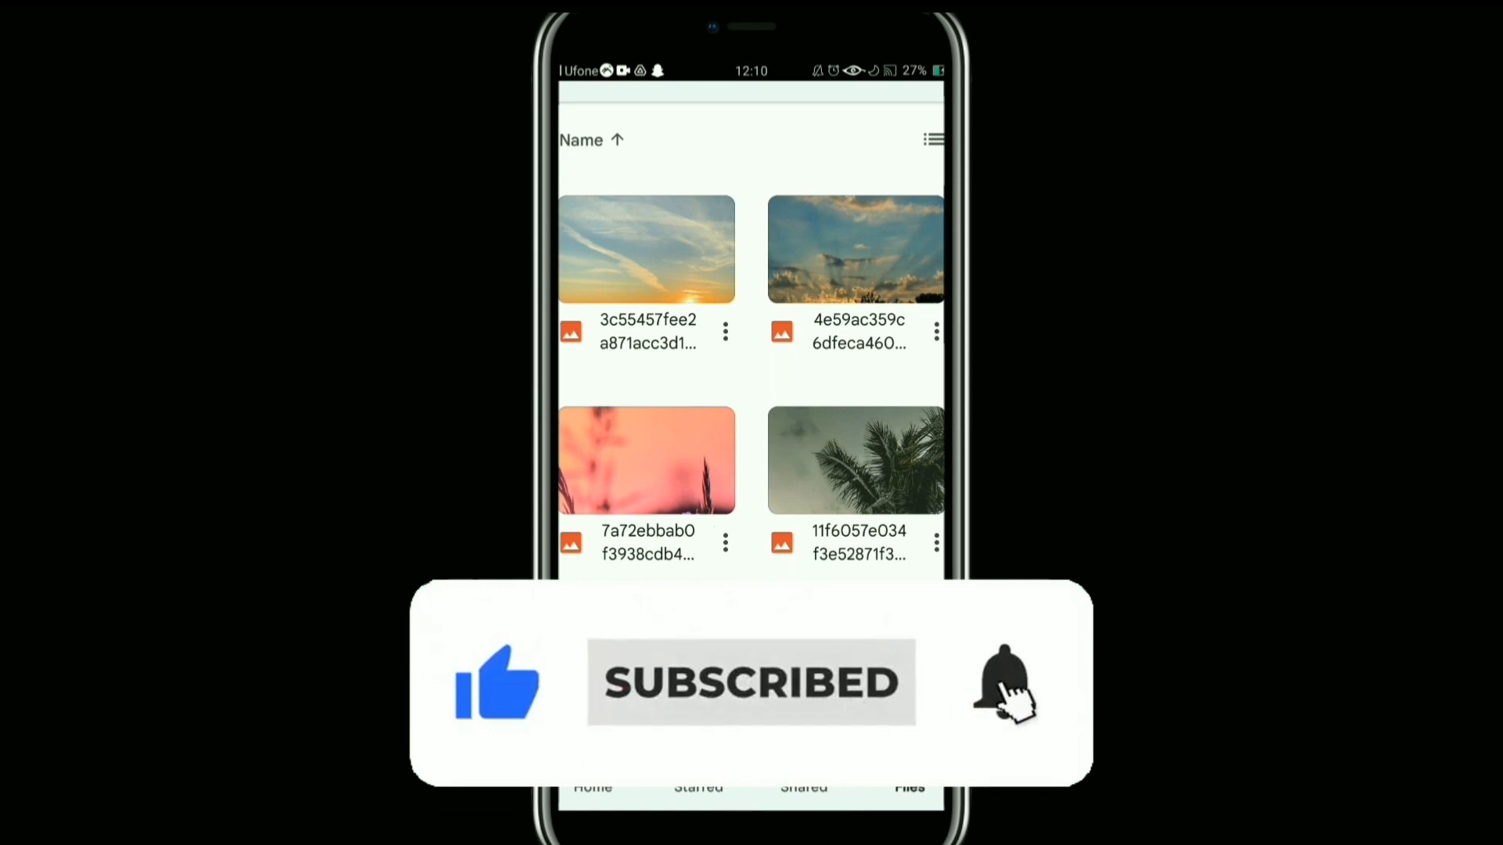